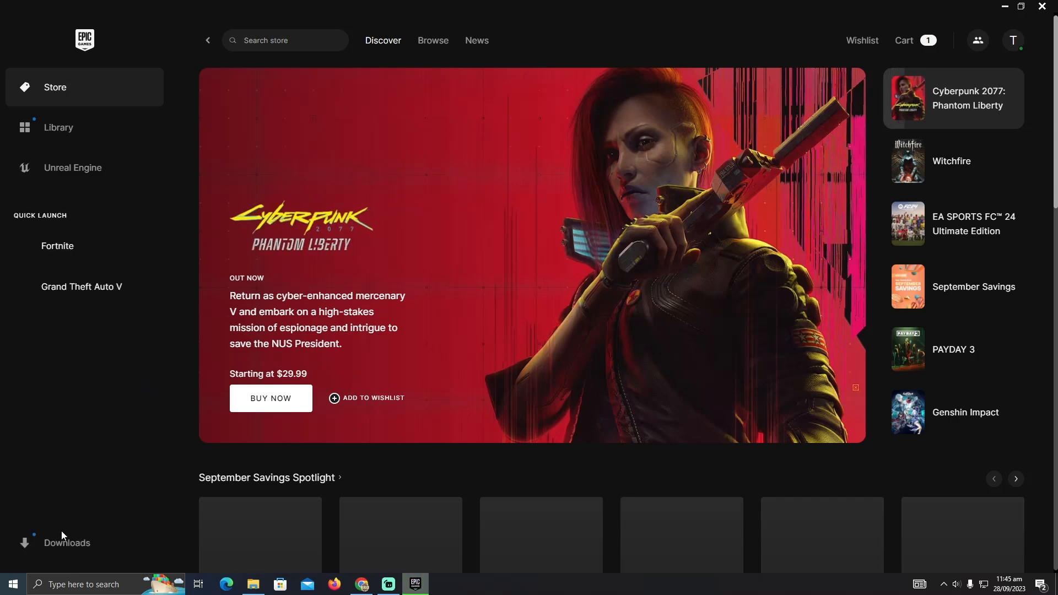
Step: Open Red Dead Redemption 2 ($19.79, 67% off), pass the age warning and choose Buy Now
click(66, 542)
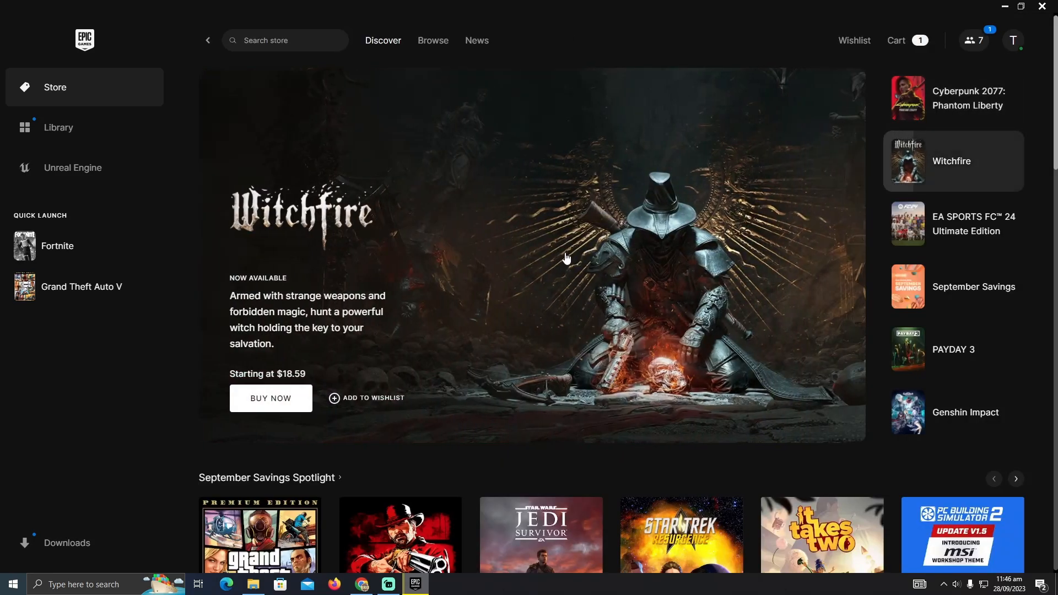
mouse_move(660, 228)
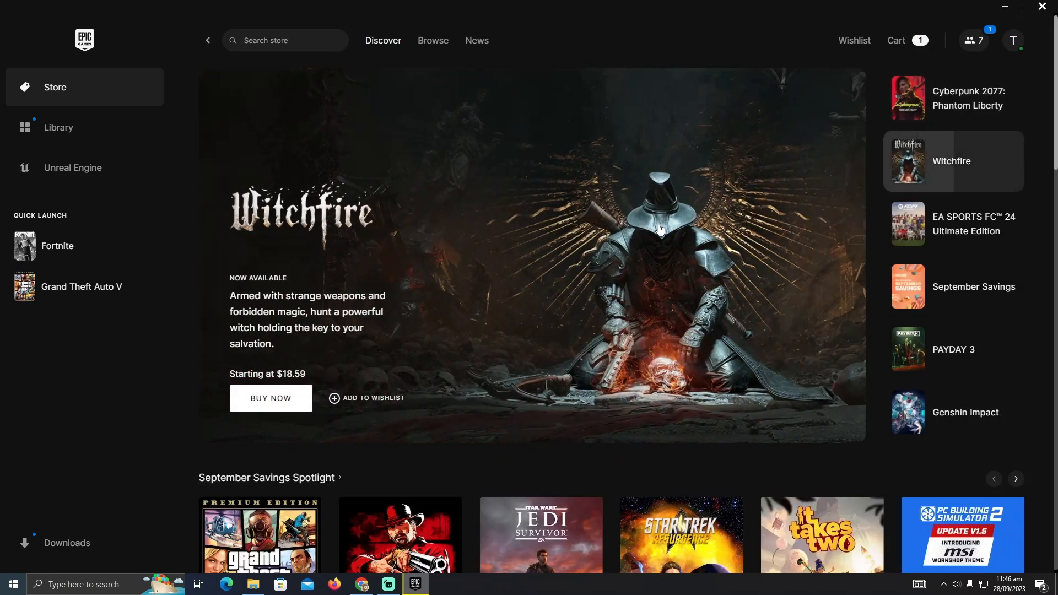
scroll(down, 3)
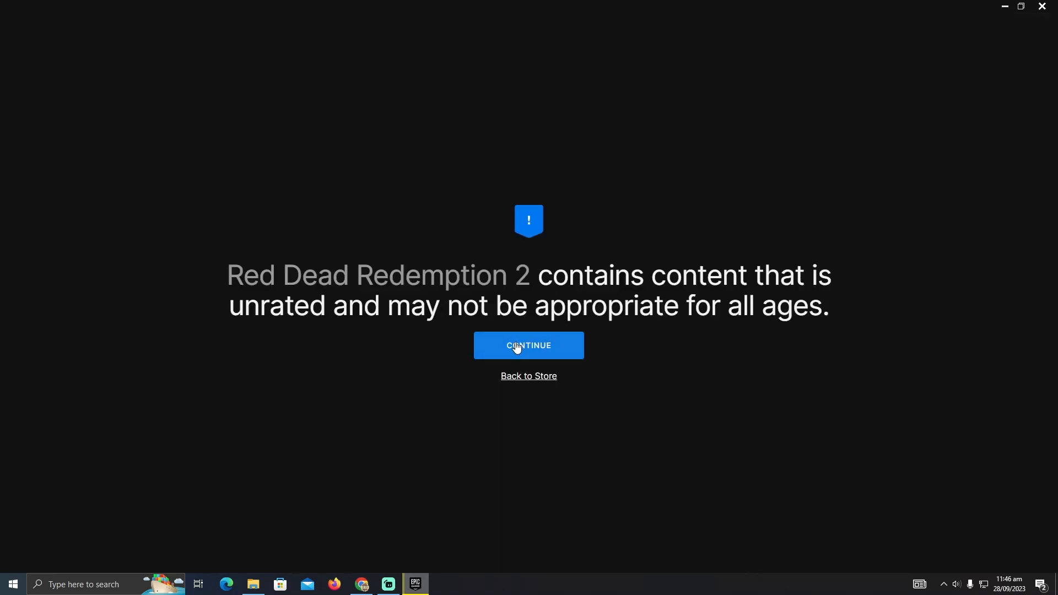
click(528, 345)
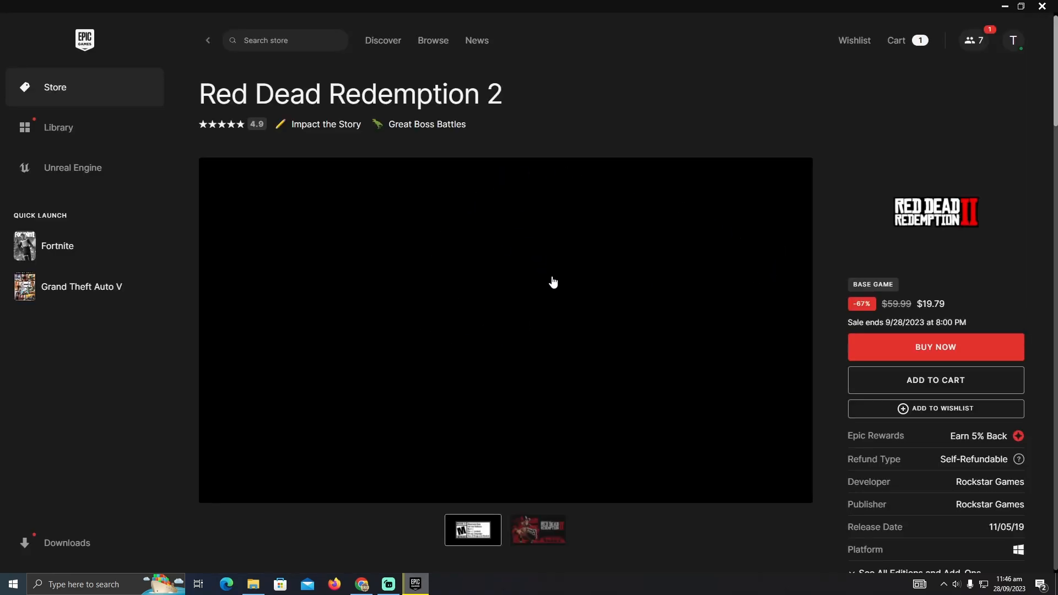
click(936, 347)
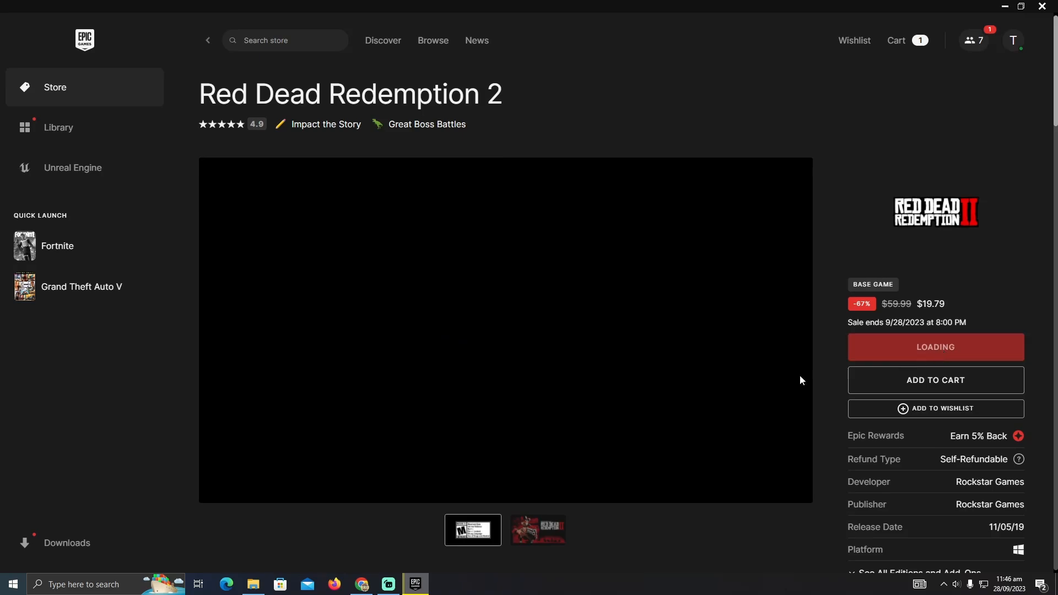
Step: At the $19.79 checkout, choose Credit Card under Other Payment Methods
click(935, 347)
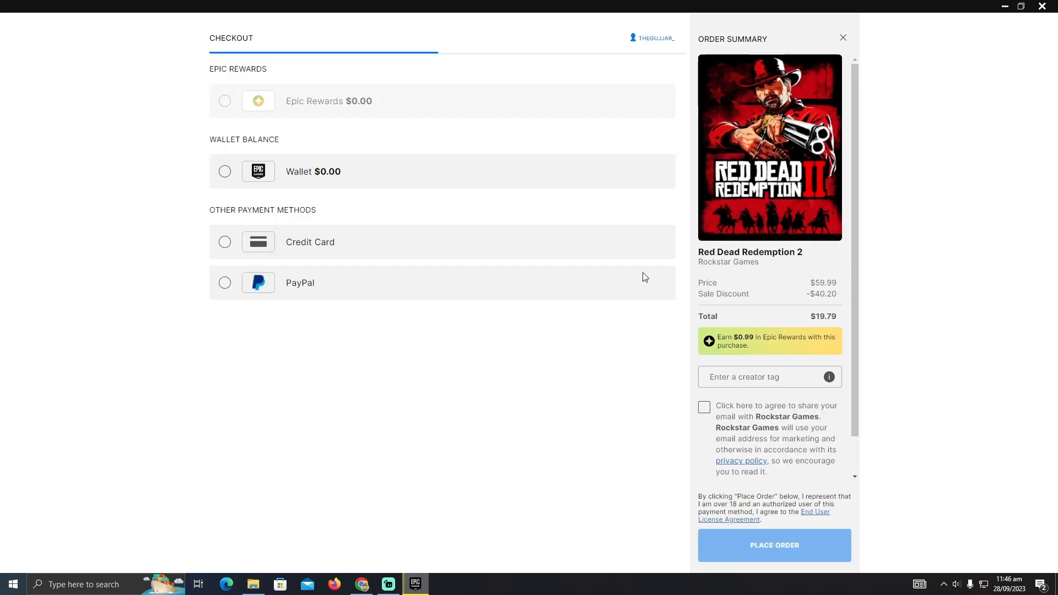
mouse_move(293, 194)
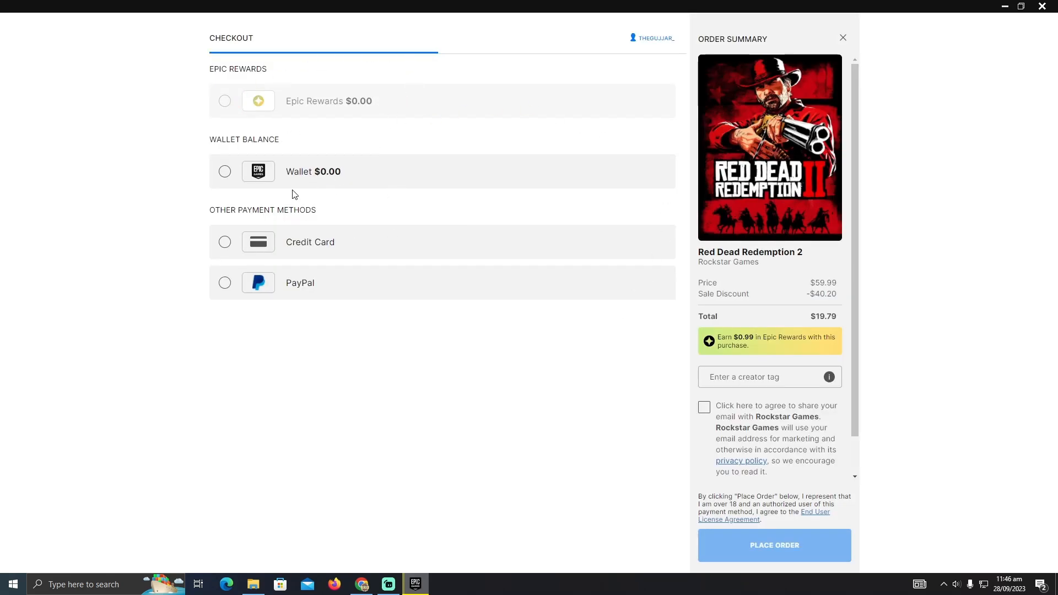
mouse_move(399, 265)
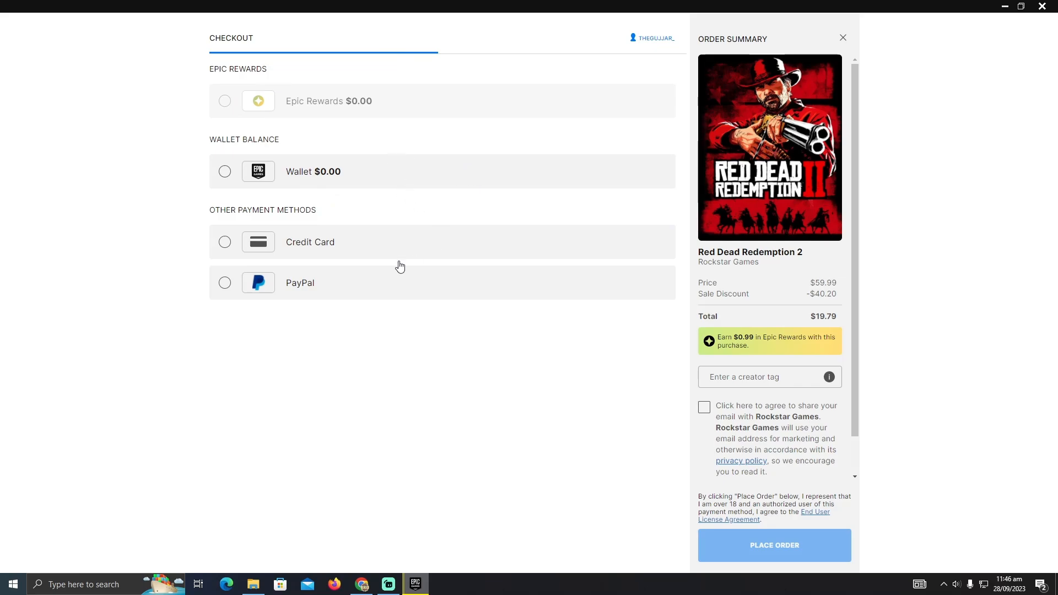
click(224, 241)
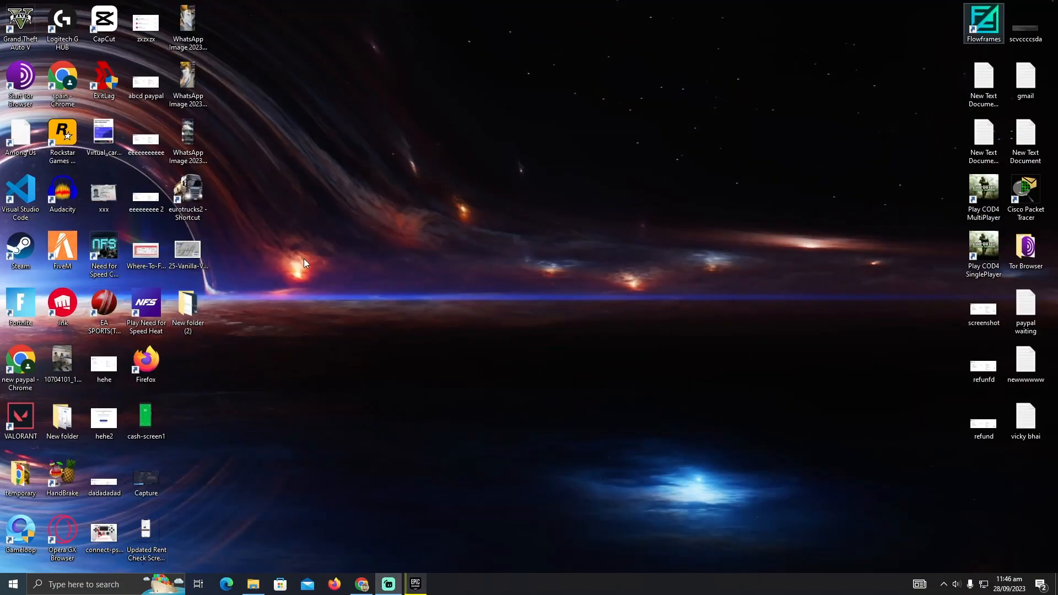
Step: Open the Vanilla Visa gift card image from the desktop in Photos
double_click(187, 250)
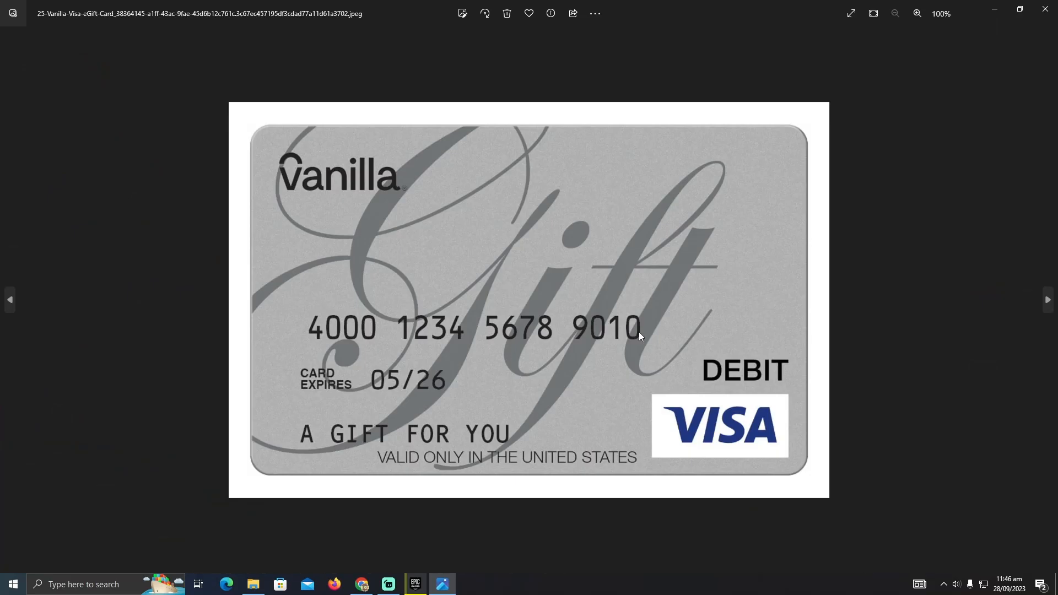
mouse_move(445, 348)
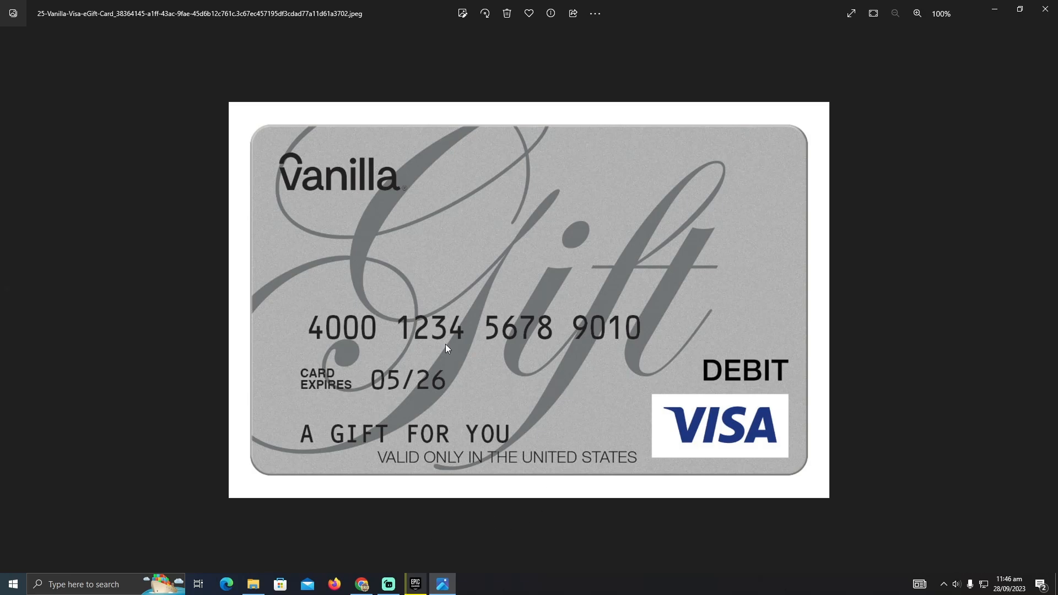
mouse_move(680, 392)
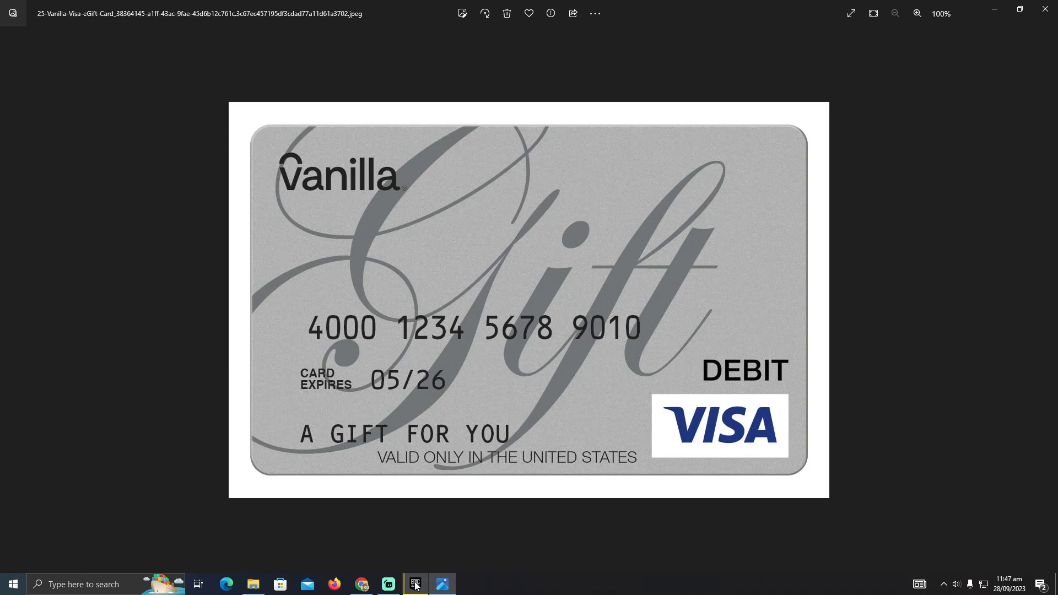
Step: Switch back to the Epic checkout showing empty card number, expiration and CVV fields
click(414, 584)
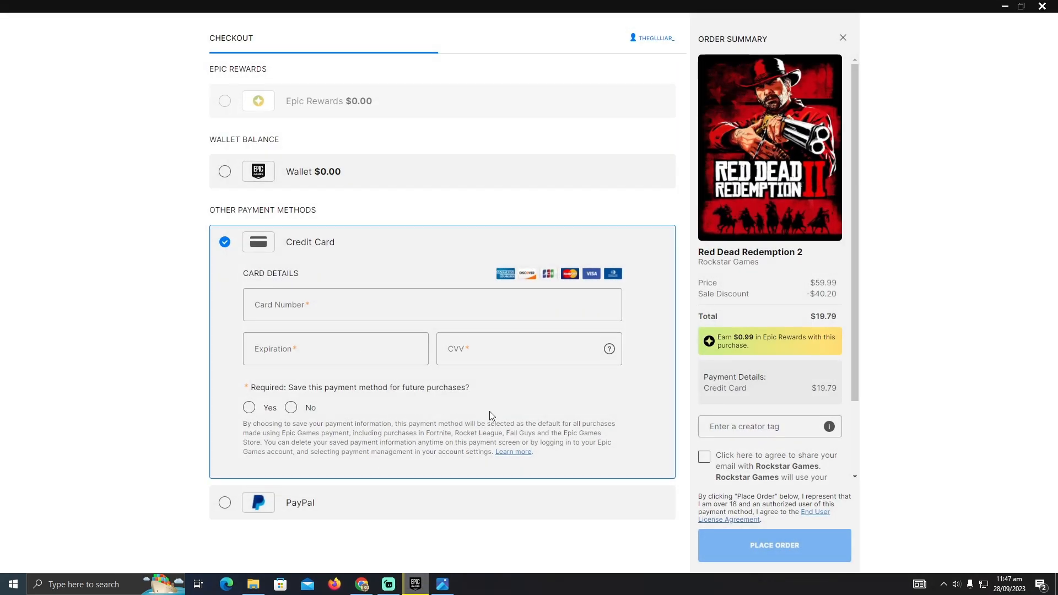
mouse_move(801, 438)
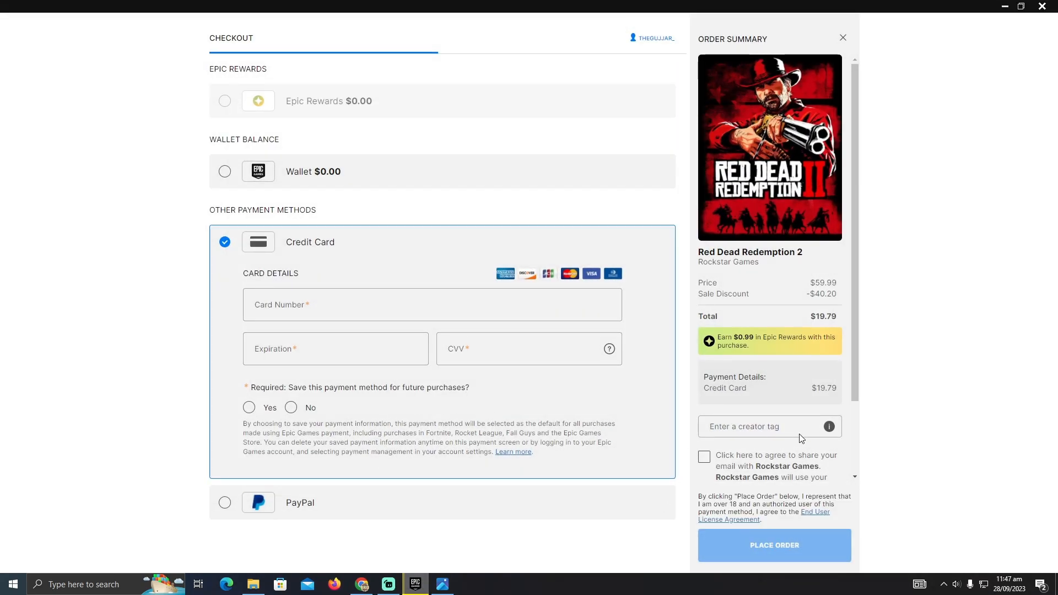
mouse_move(812, 328)
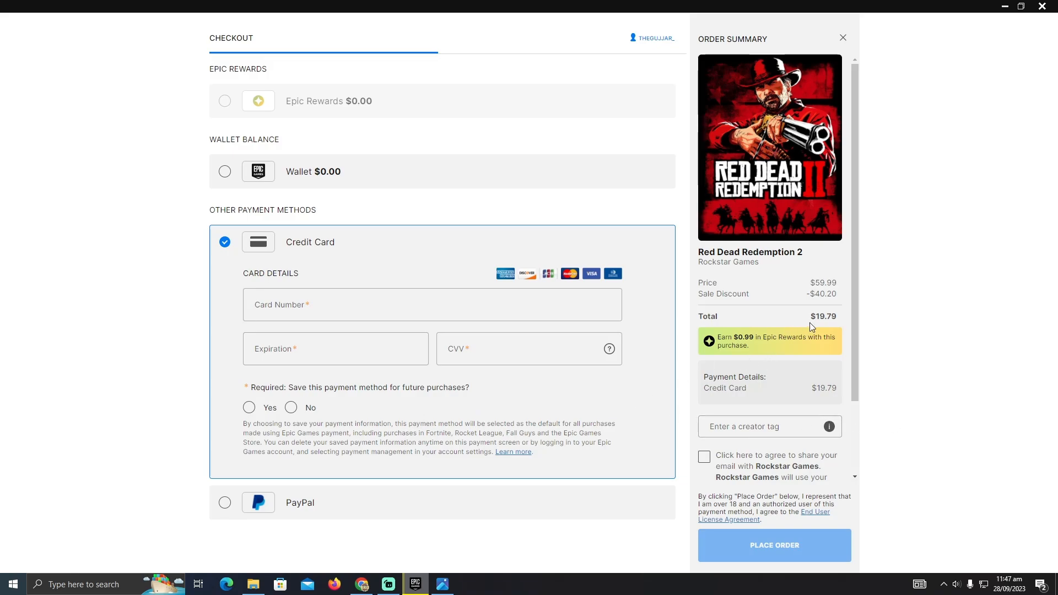
mouse_move(822, 319)
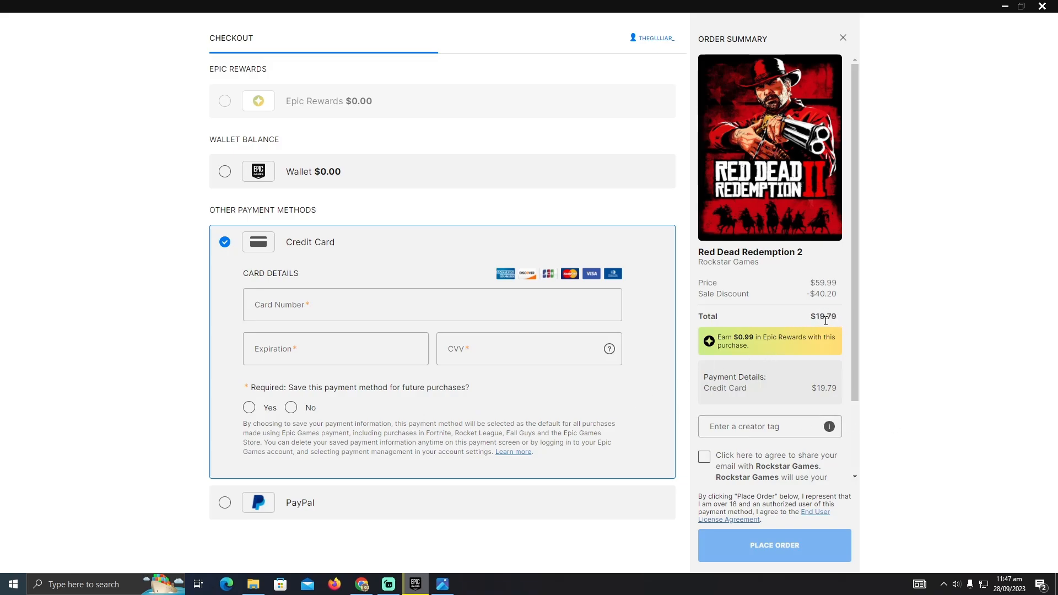
mouse_move(845, 316)
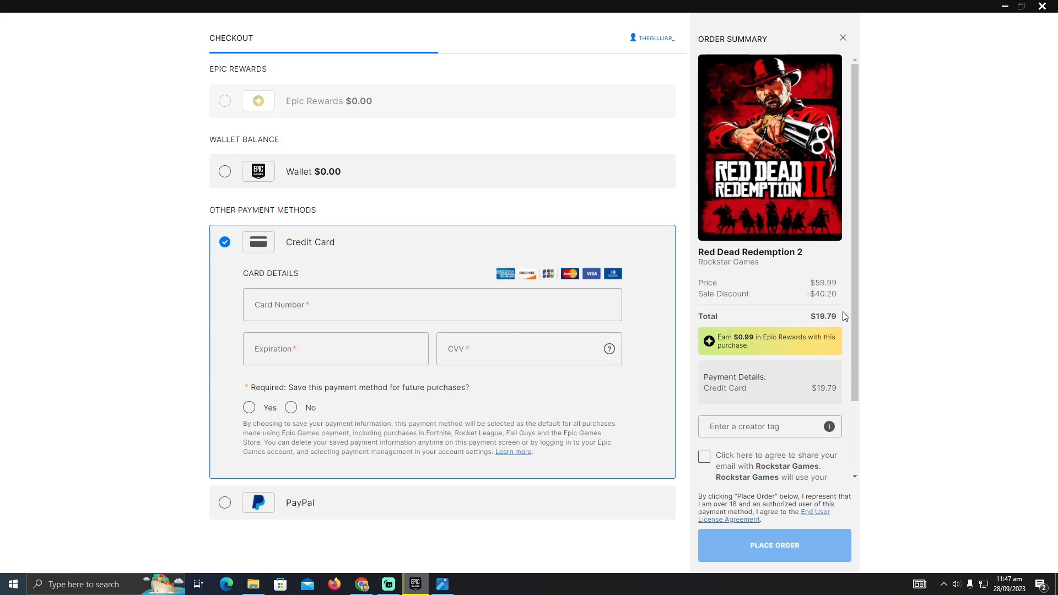